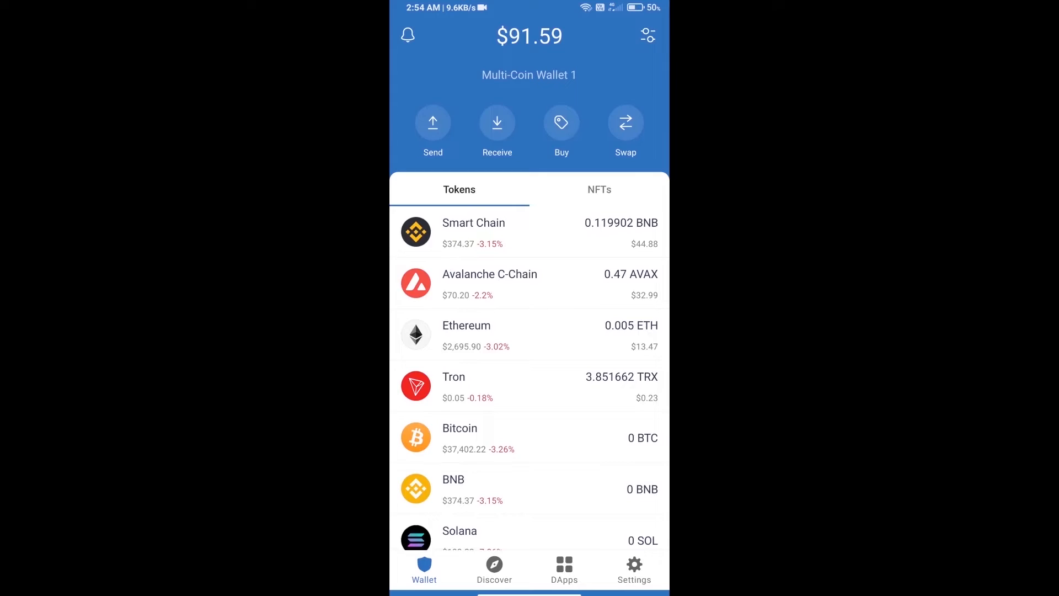
# - Enter the Trader Joe address (traderjoexyz.com) in the DApps browser search bar
pyautogui.click(529, 284)
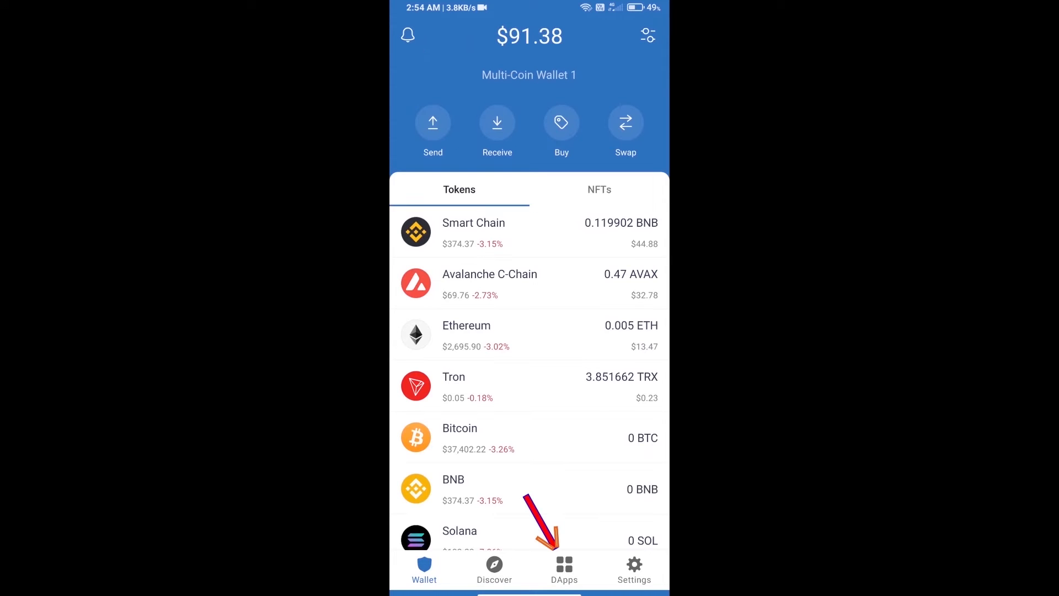
pyautogui.click(564, 569)
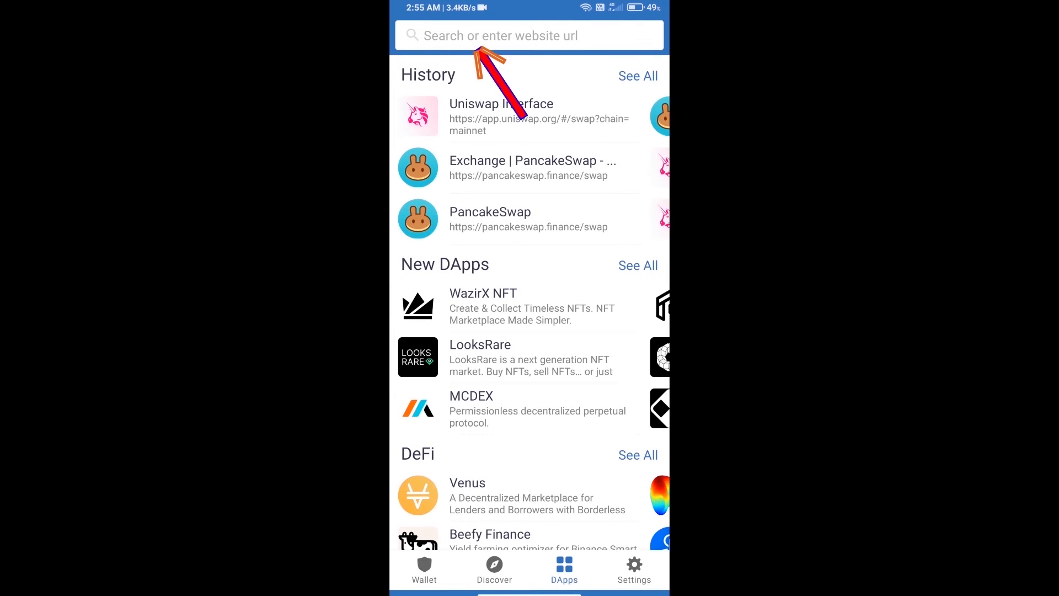
pyautogui.click(529, 35)
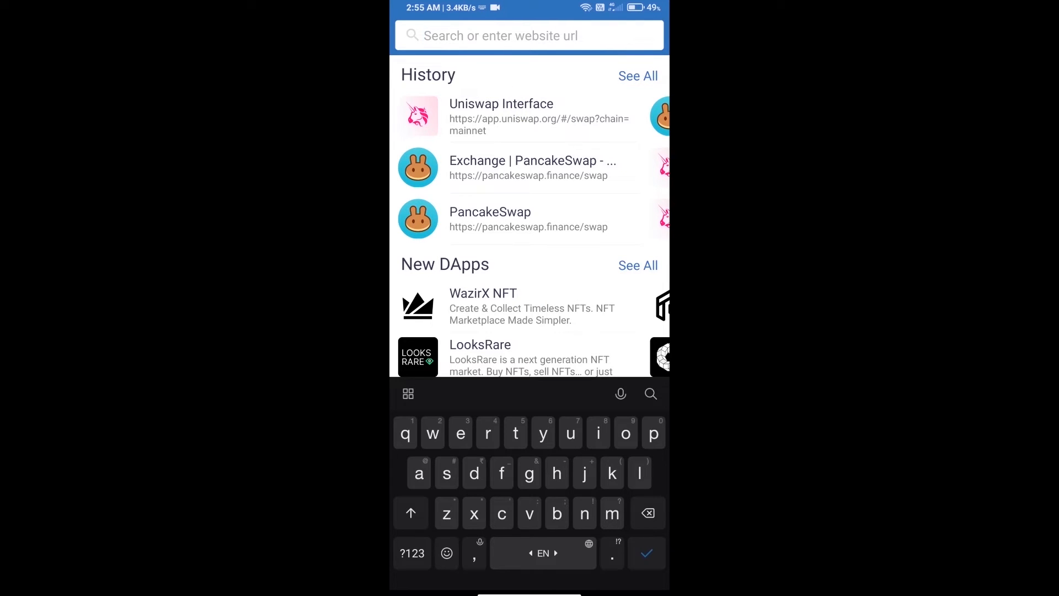
pyautogui.write('trader')
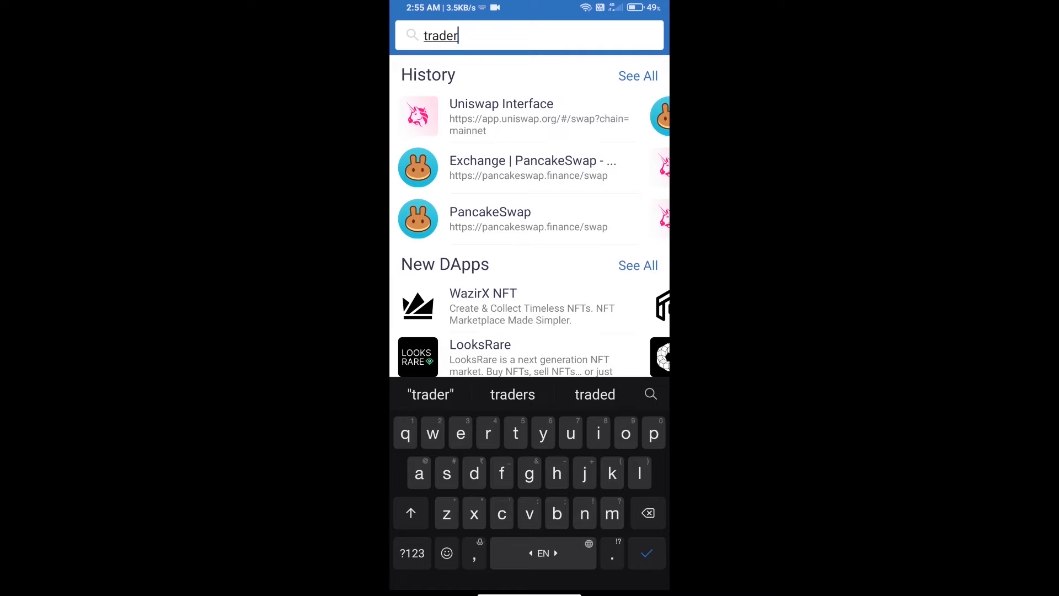
pyautogui.write('joexyz.')
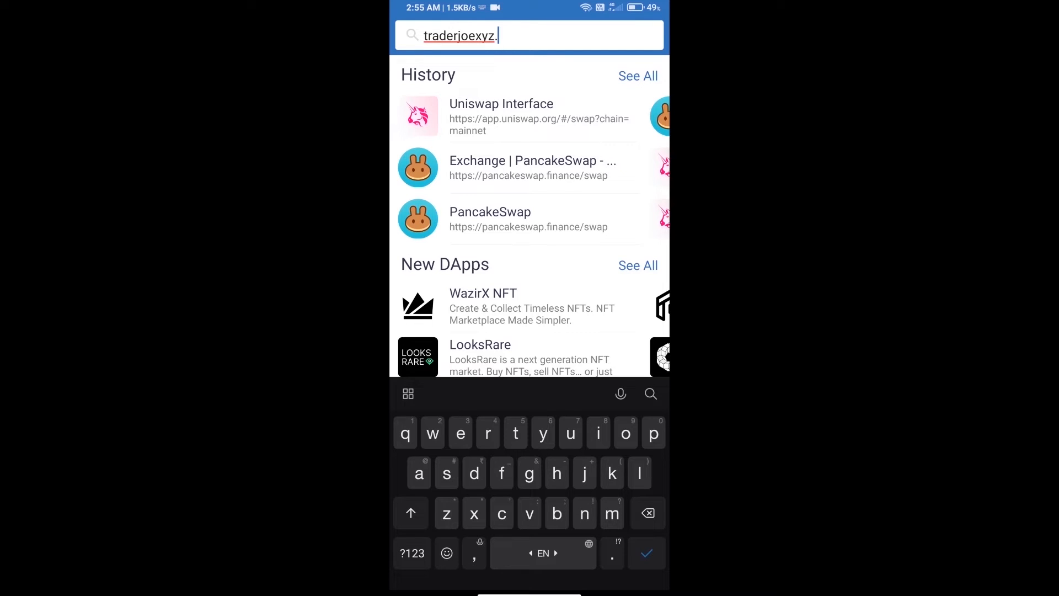
# - Load Trader Joe on Avalanche C-Chain and approve connecting it to the wallet
pyautogui.click(646, 553)
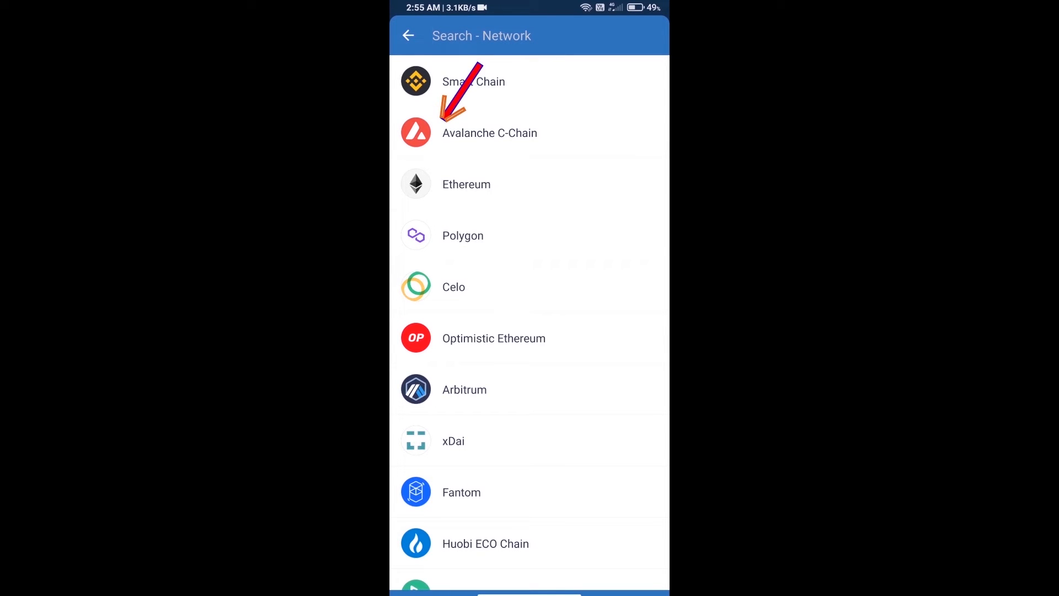
pyautogui.click(490, 132)
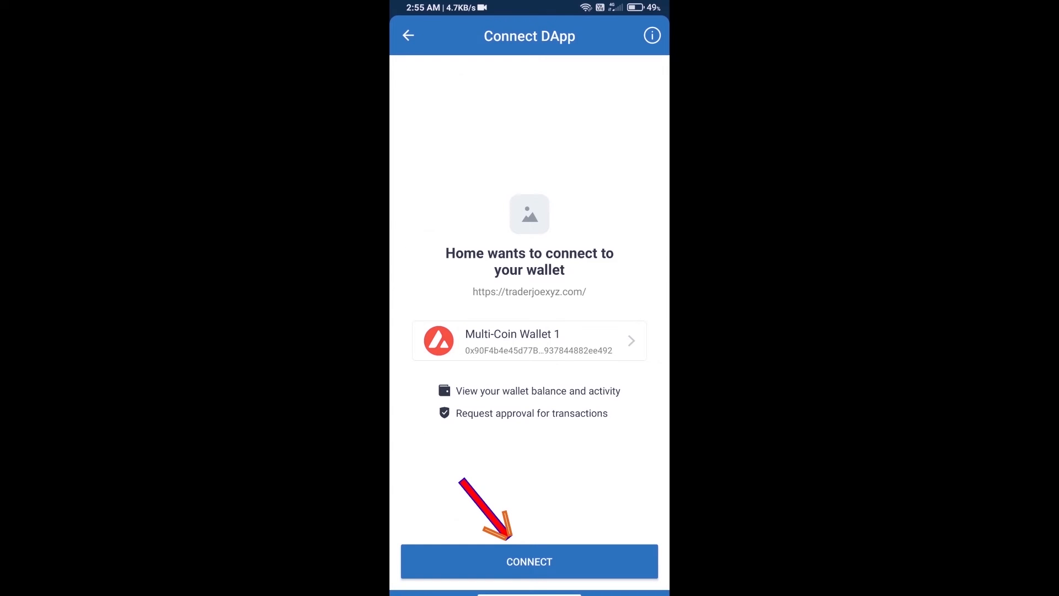
pyautogui.click(529, 561)
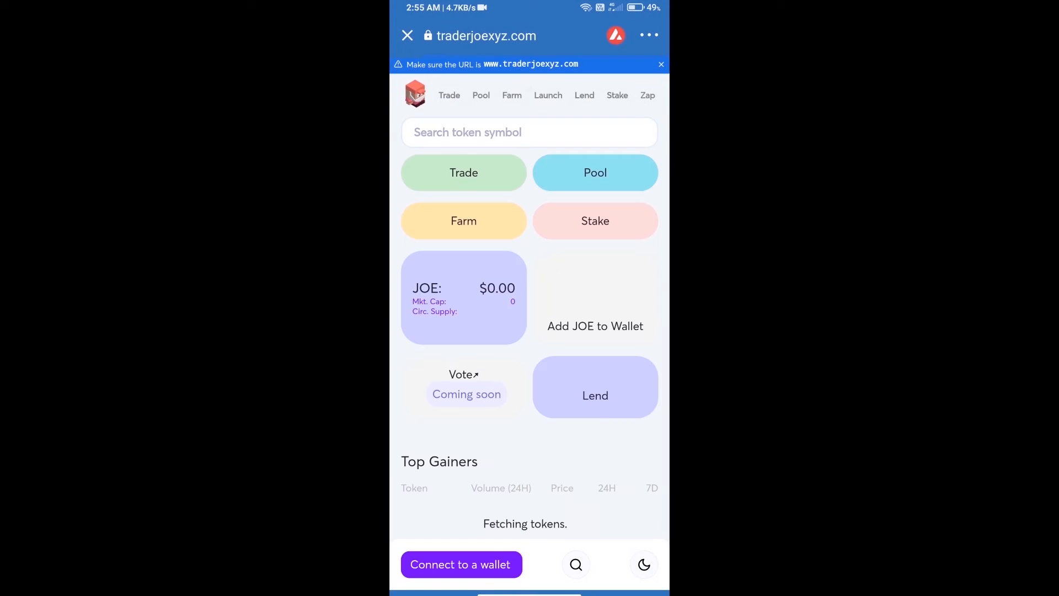
# - Connect the wallet and scroll the Trade page to the AVAX-to-USDT.e swap panel
pyautogui.click(461, 564)
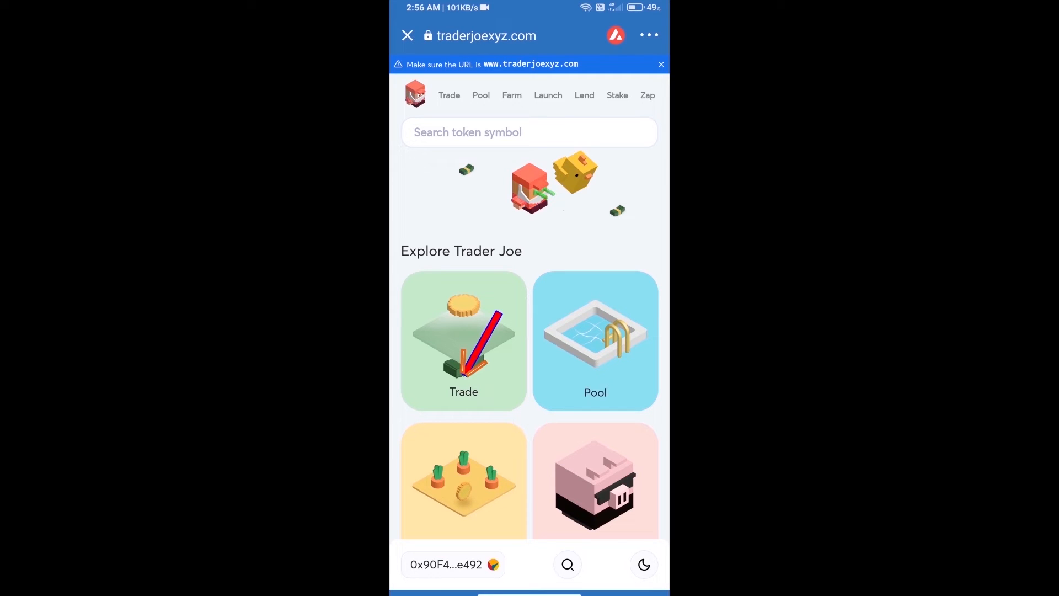
pyautogui.click(464, 341)
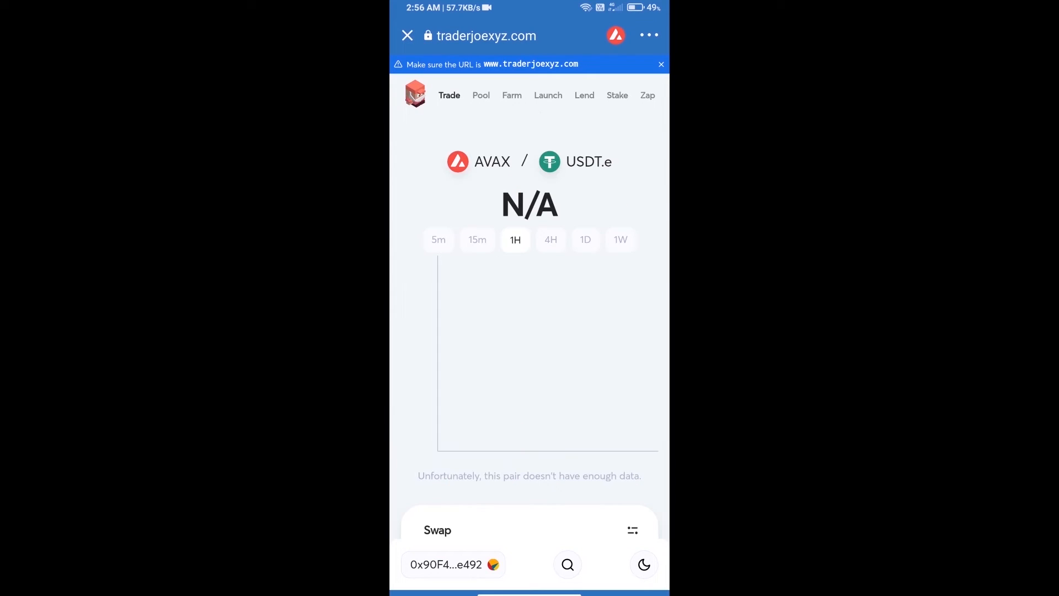
pyautogui.scroll(-3)
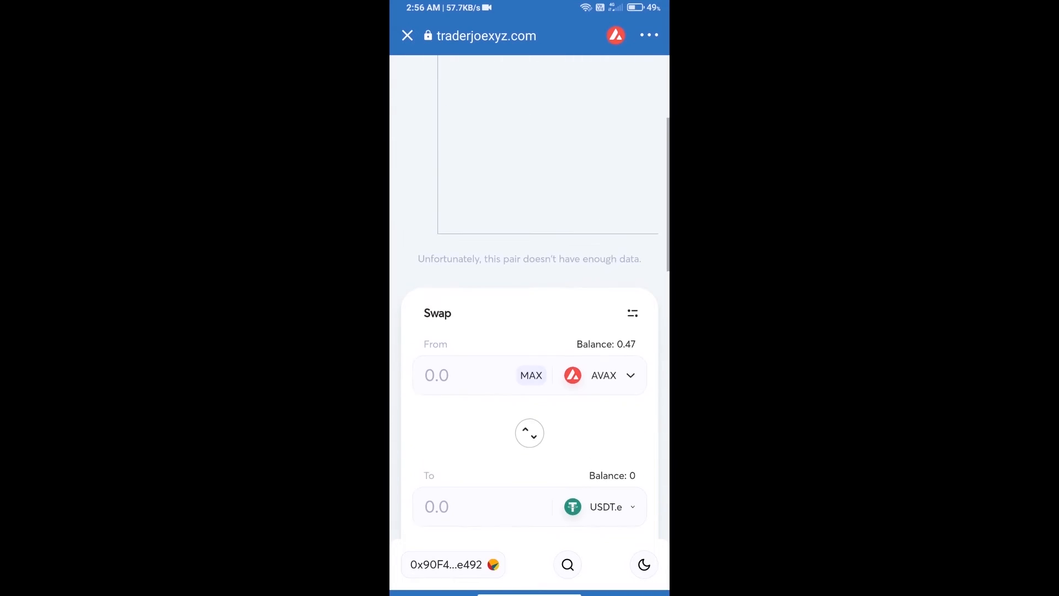
pyautogui.scroll(-3)
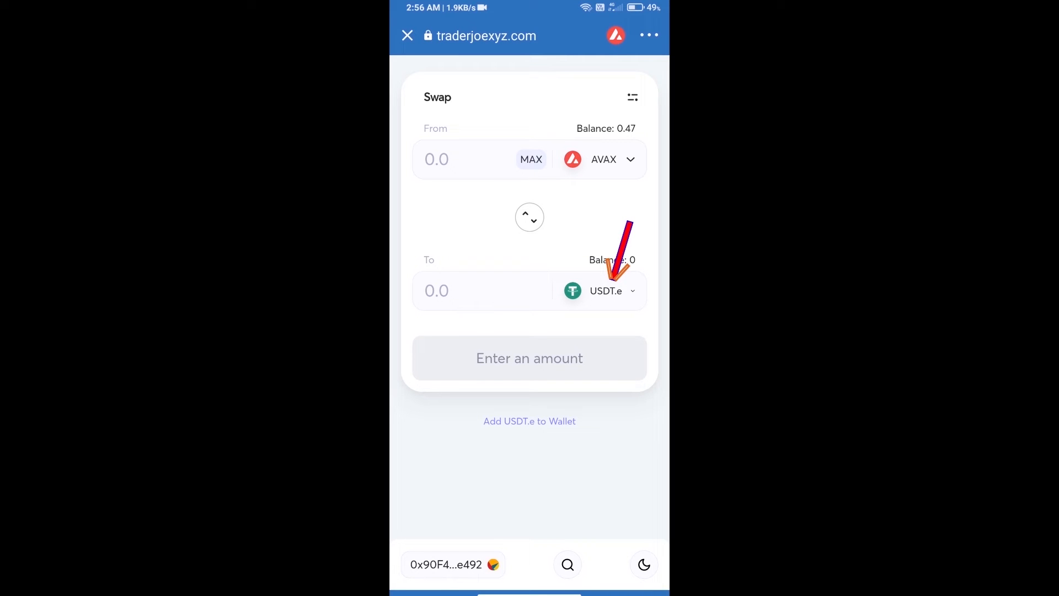
# - Set the receive token to DLC, located by its contract address
pyautogui.click(605, 290)
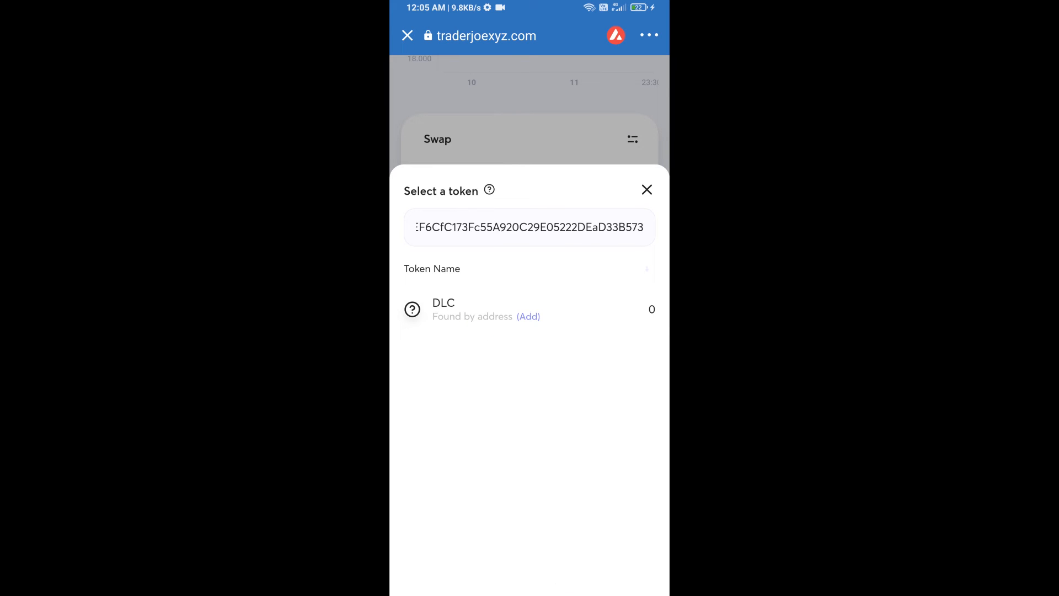
pyautogui.click(442, 309)
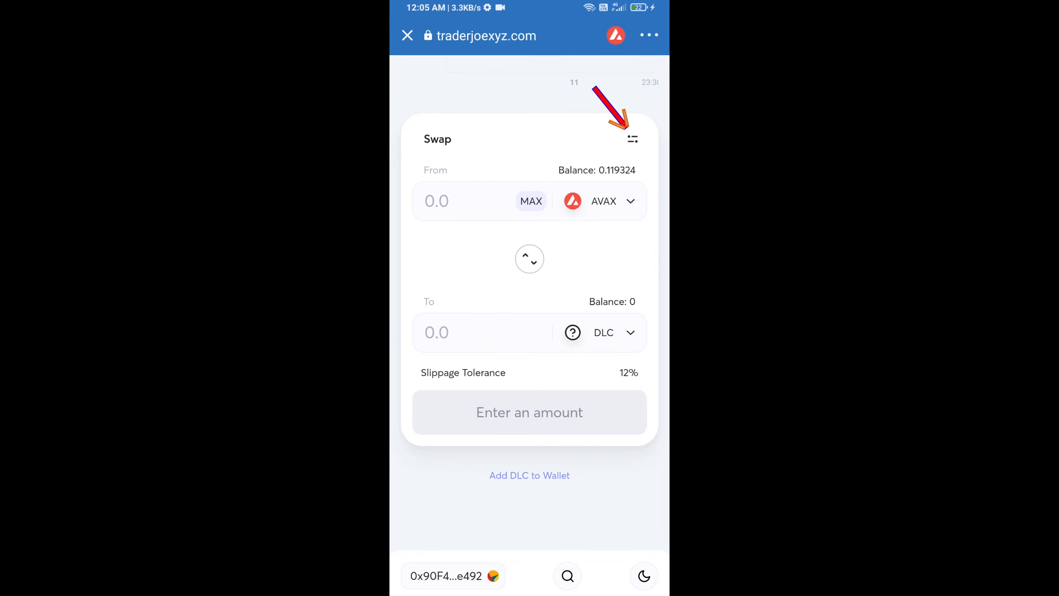
# - Lower the swap's slippage tolerance from 12% to 5% and select the receive amount field
pyautogui.click(631, 138)
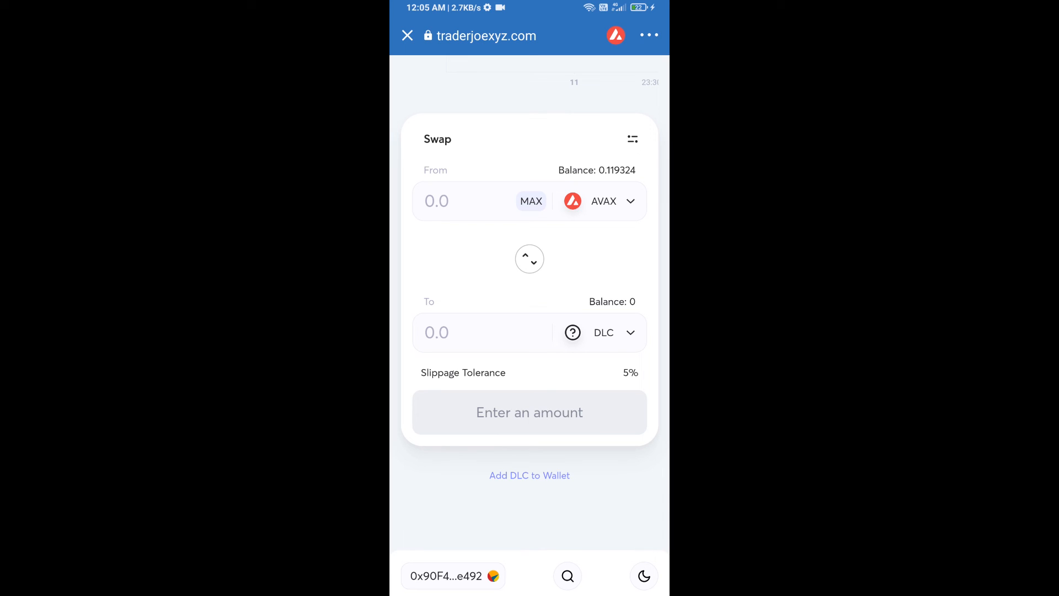
pyautogui.click(482, 332)
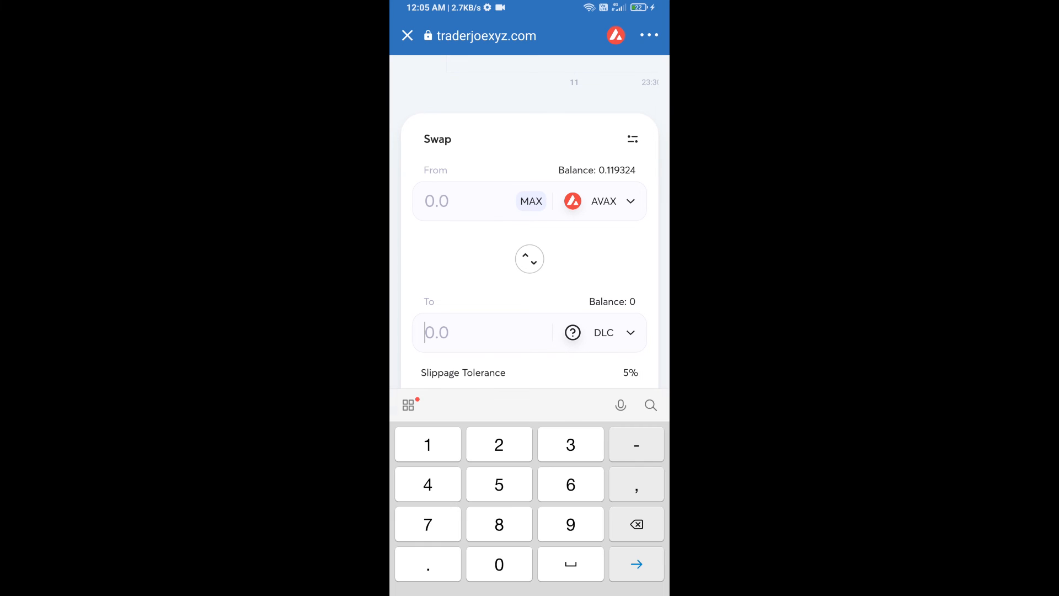
# - Swap about 0.0000747 AVAX for 0.05 DLC and confirm, bringing up Trust Wallet's approval
pyautogui.write('0.05')
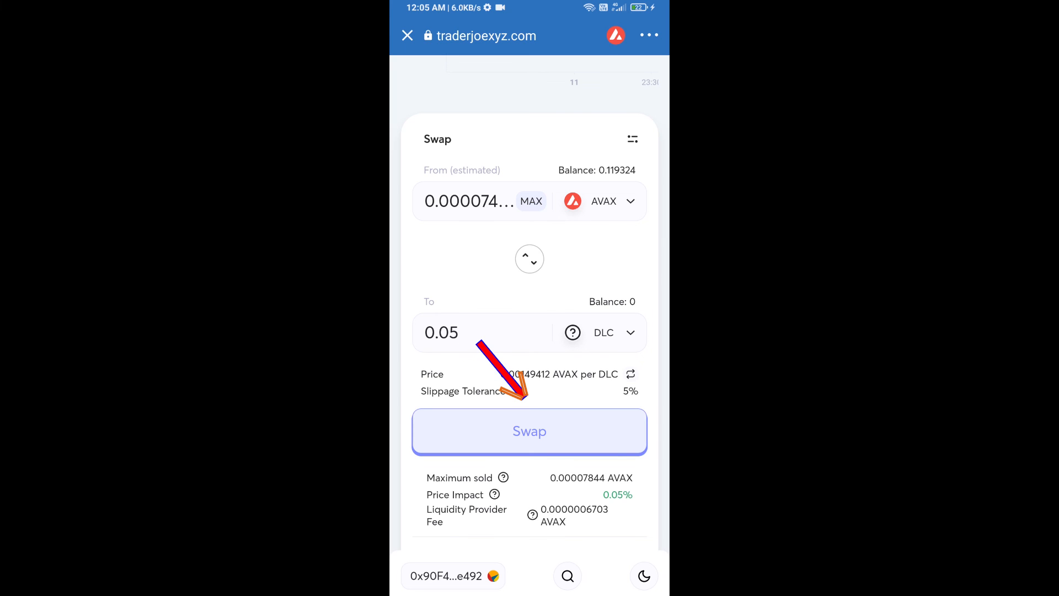
pyautogui.click(530, 430)
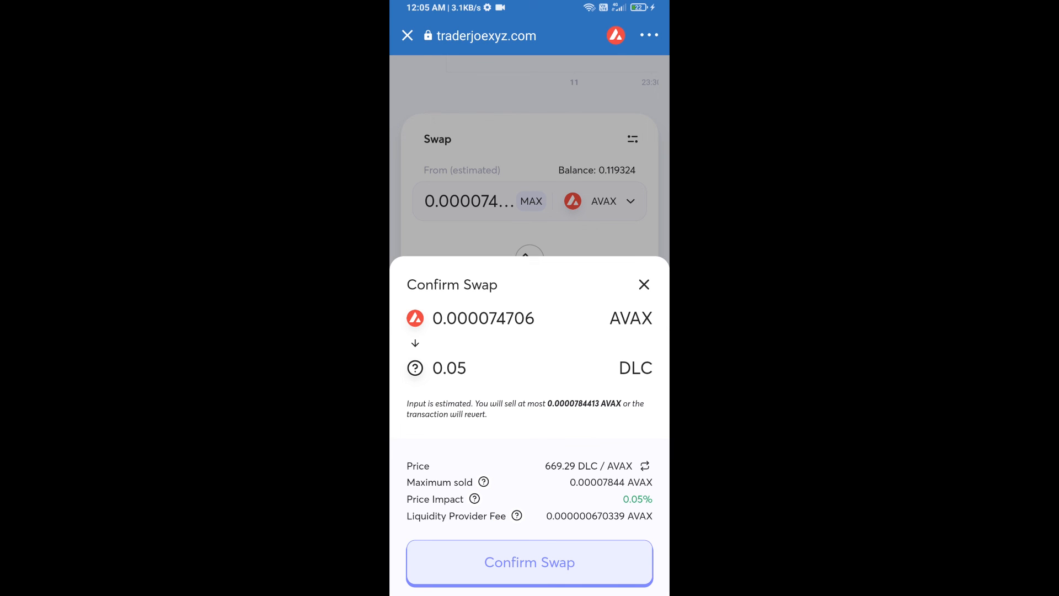
pyautogui.click(529, 562)
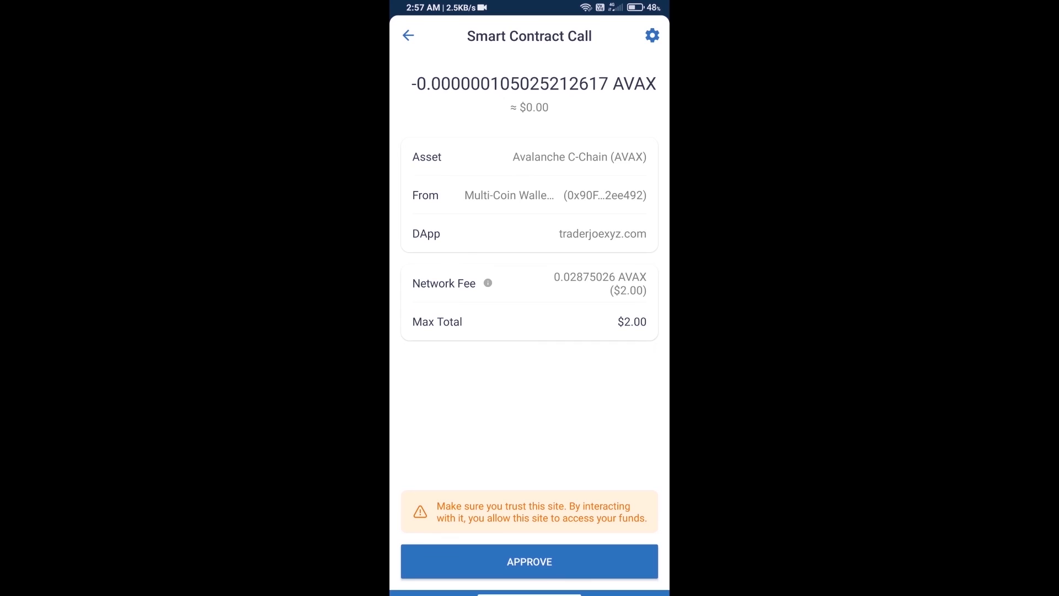